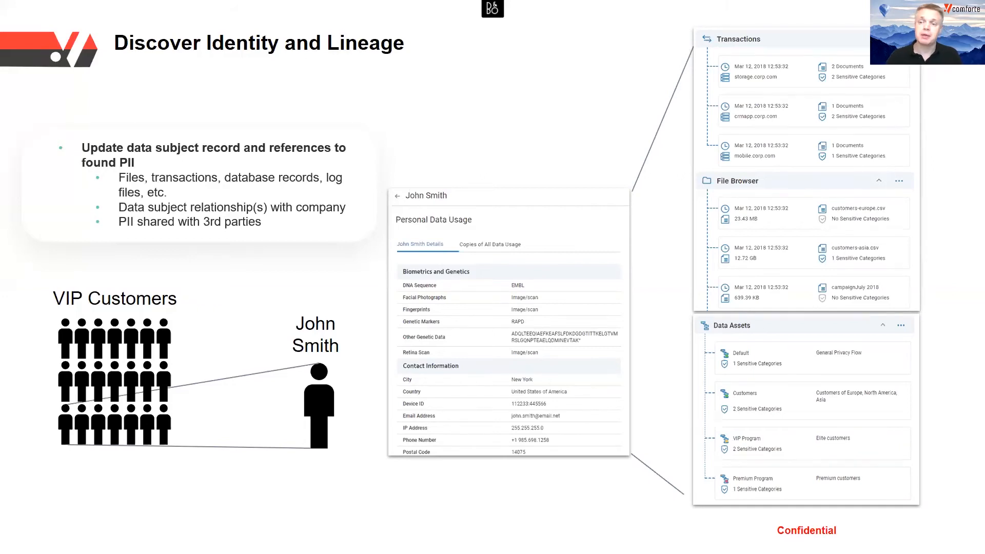
{"action": "mouse_move", "coordinate": [594, 443]}
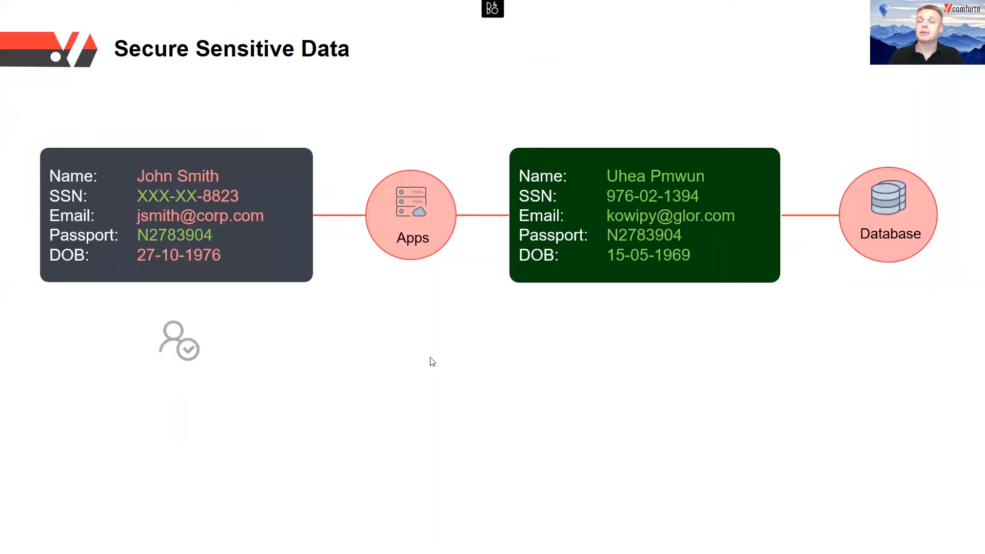
{"action": "mouse_move", "coordinate": [402, 360]}
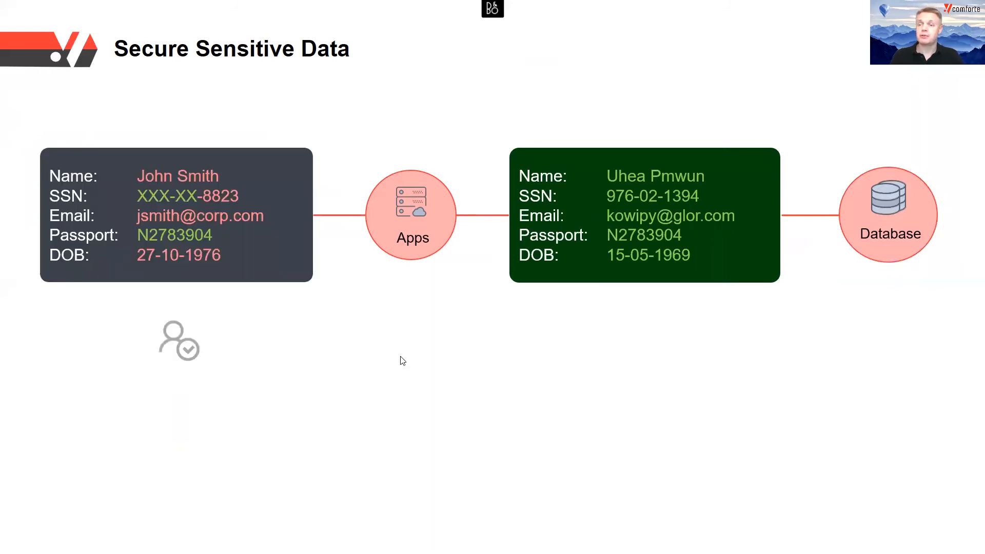
{"action": "mouse_move", "coordinate": [378, 364]}
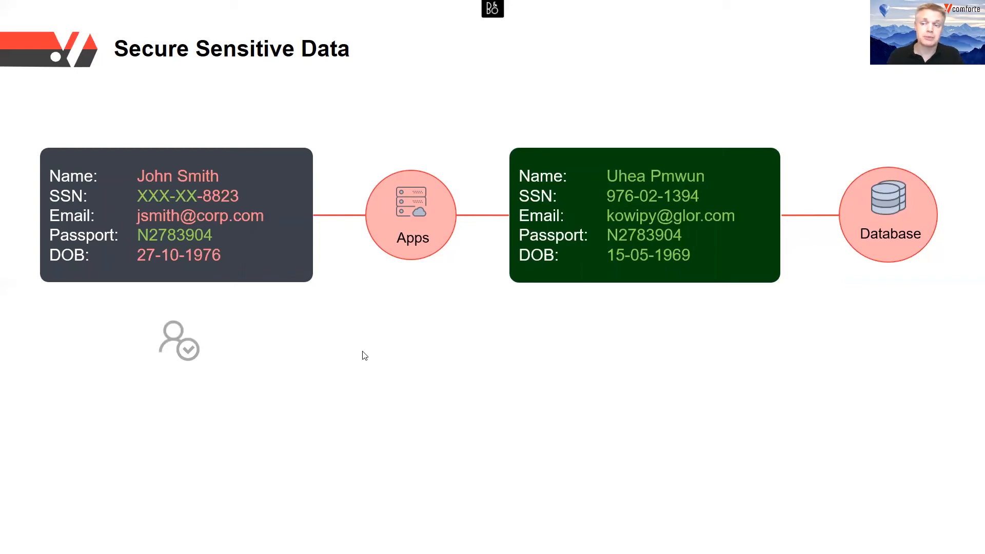
{"action": "mouse_move", "coordinate": [343, 371]}
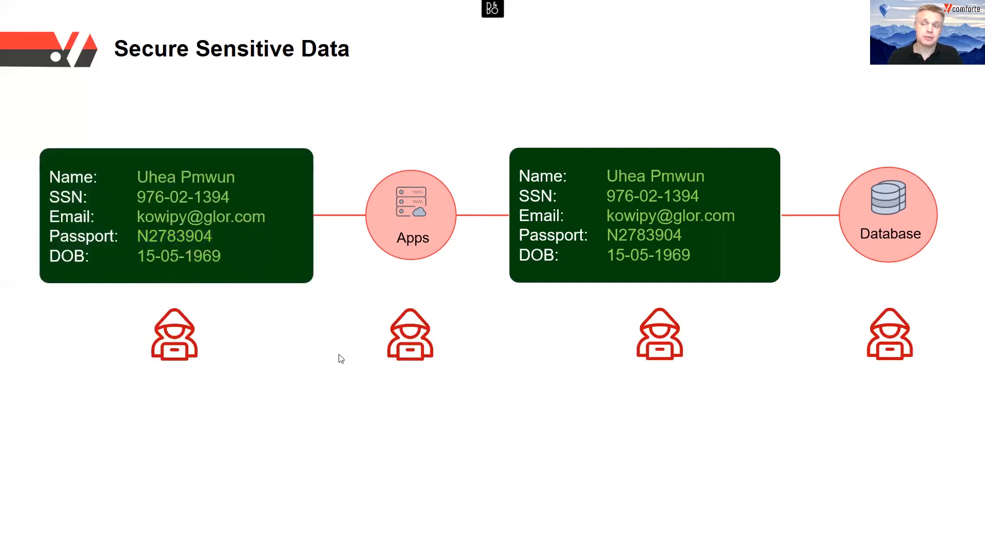
{"action": "mouse_move", "coordinate": [315, 367]}
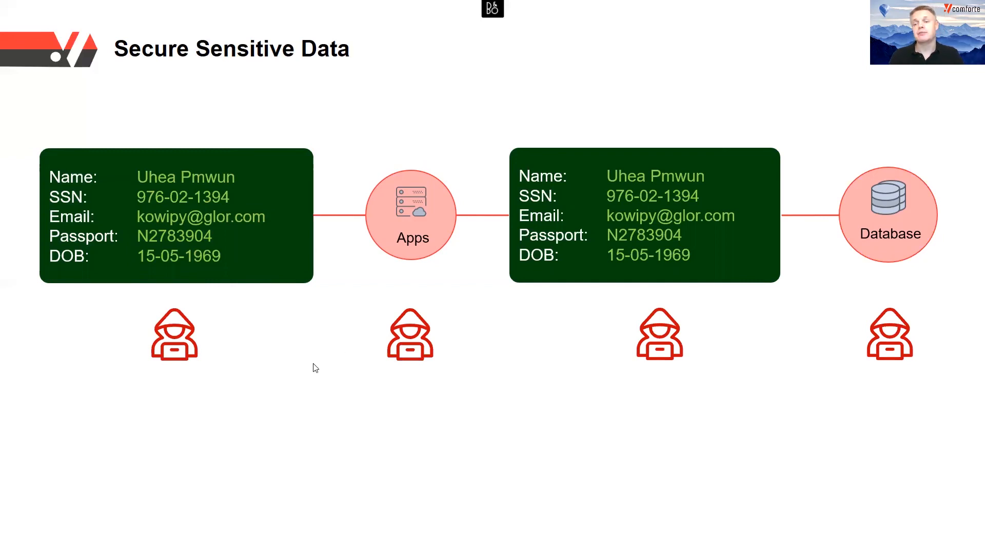